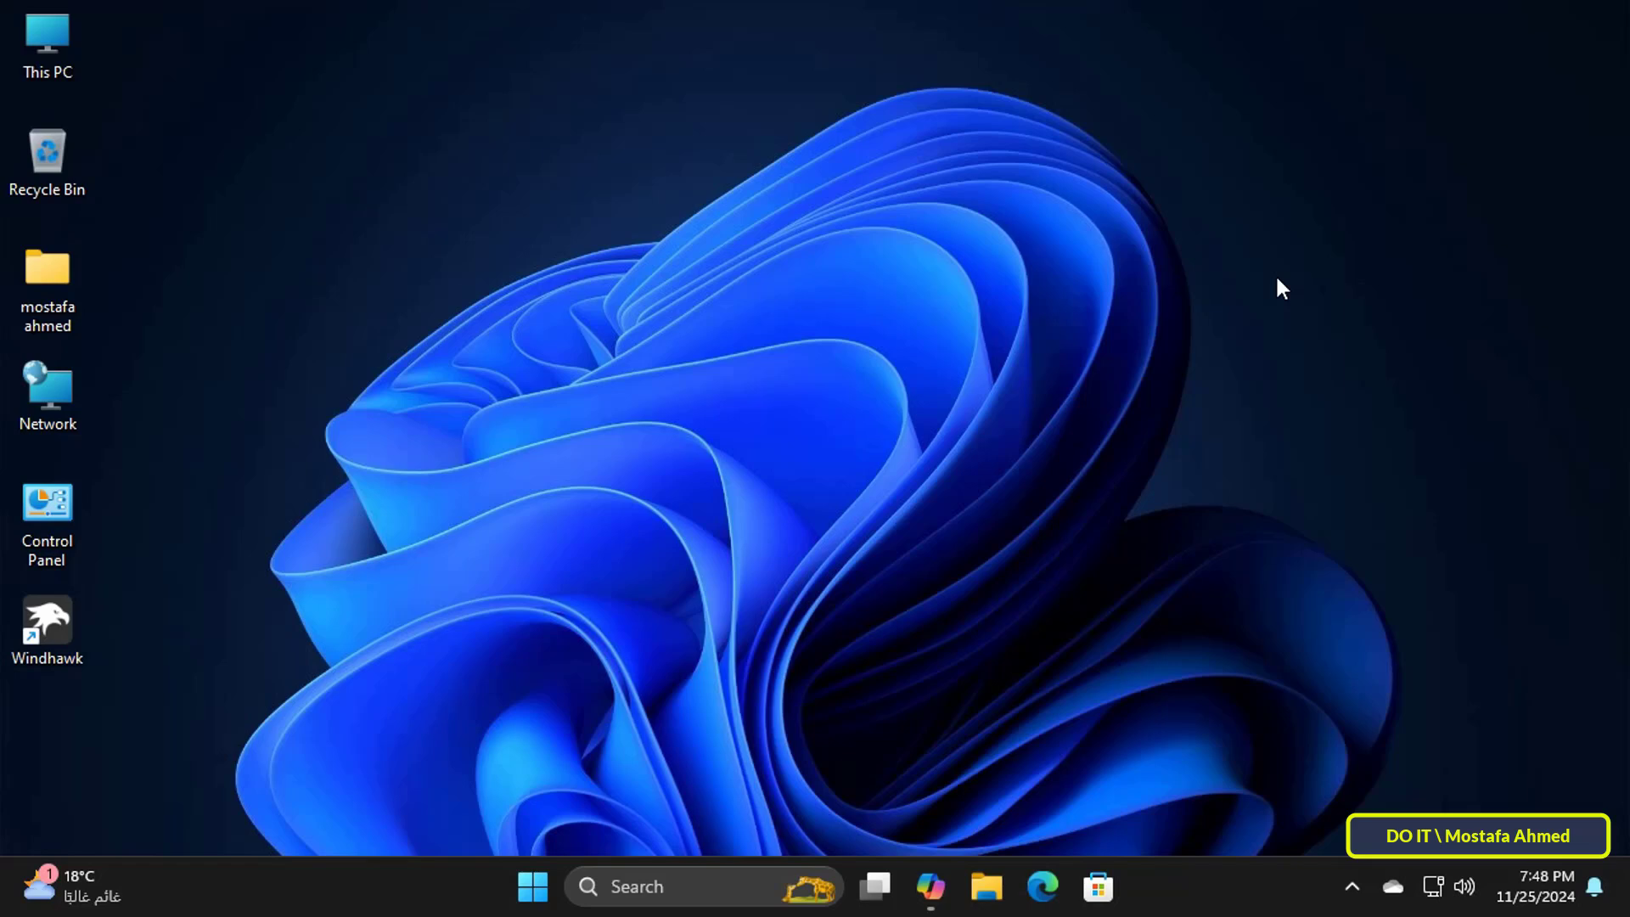
pyautogui.moveTo(902, 597)
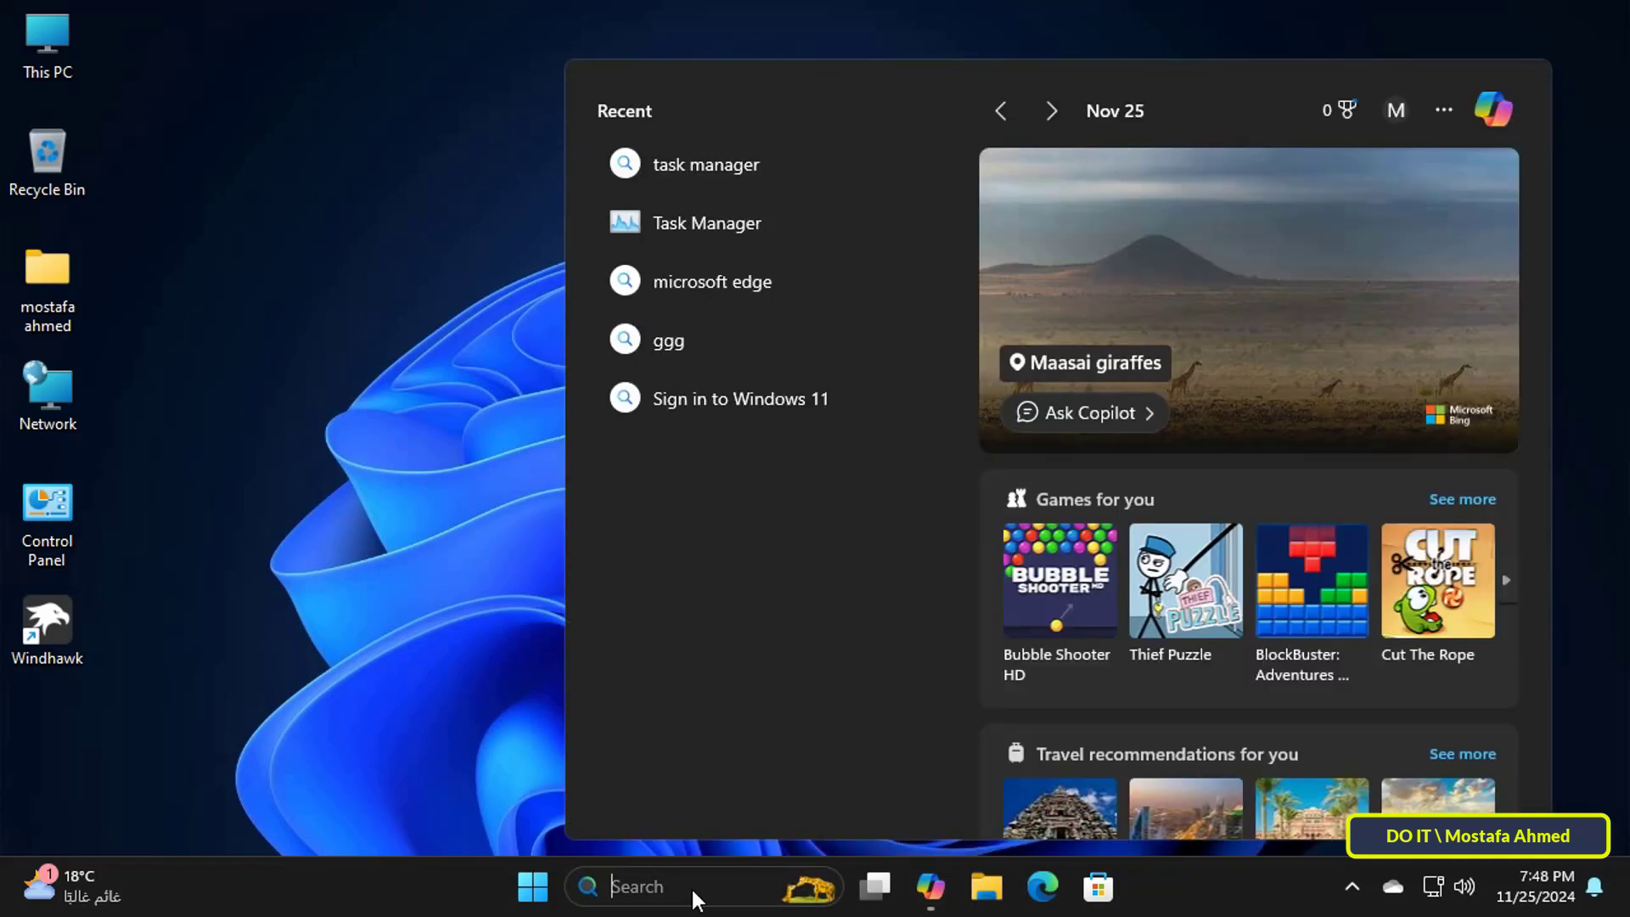
# Step: Search for 'task' and launch Task Manager from the results
pyautogui.write('task')
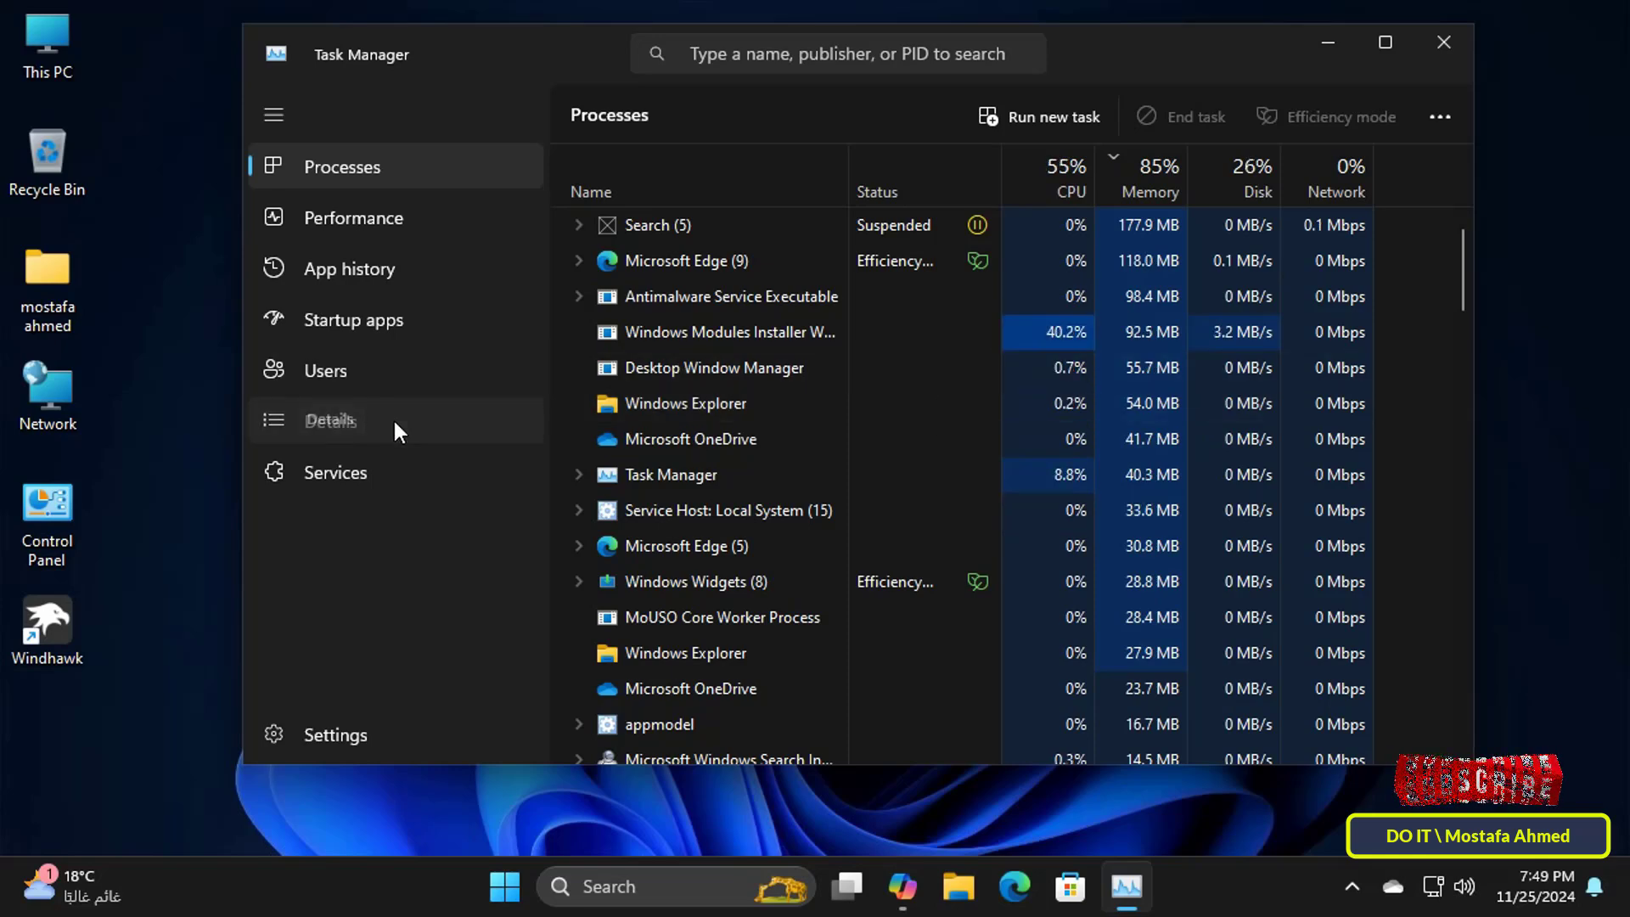
# Step: Switch to the Details list and select the first msedge.exe process
pyautogui.click(330, 421)
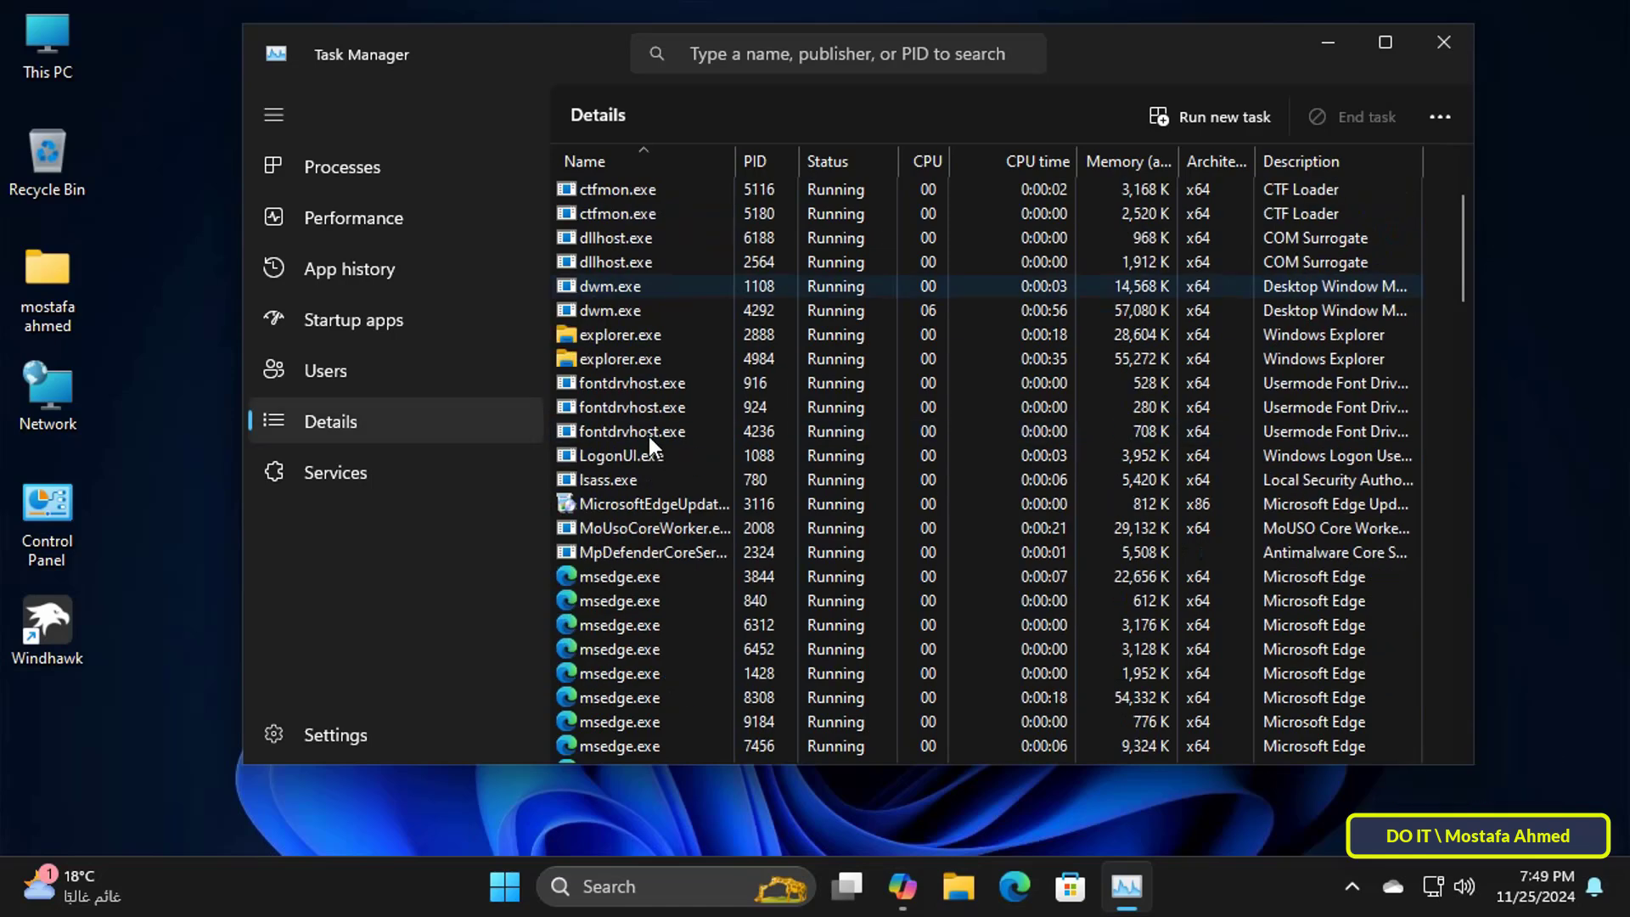
pyautogui.scroll(-3)
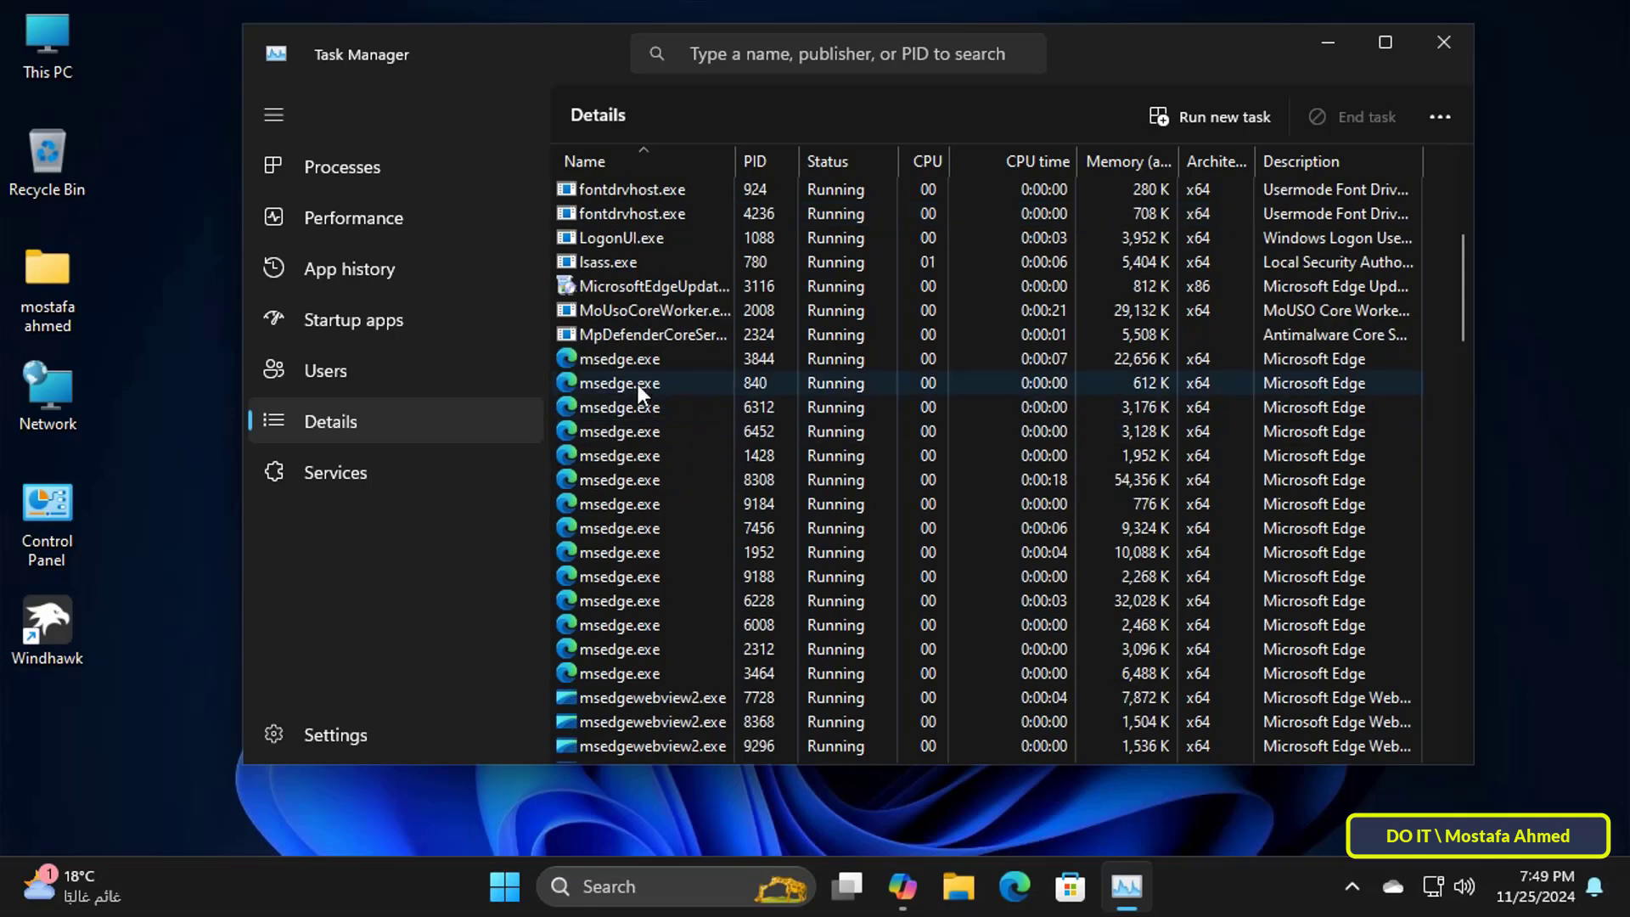
pyautogui.click(623, 358)
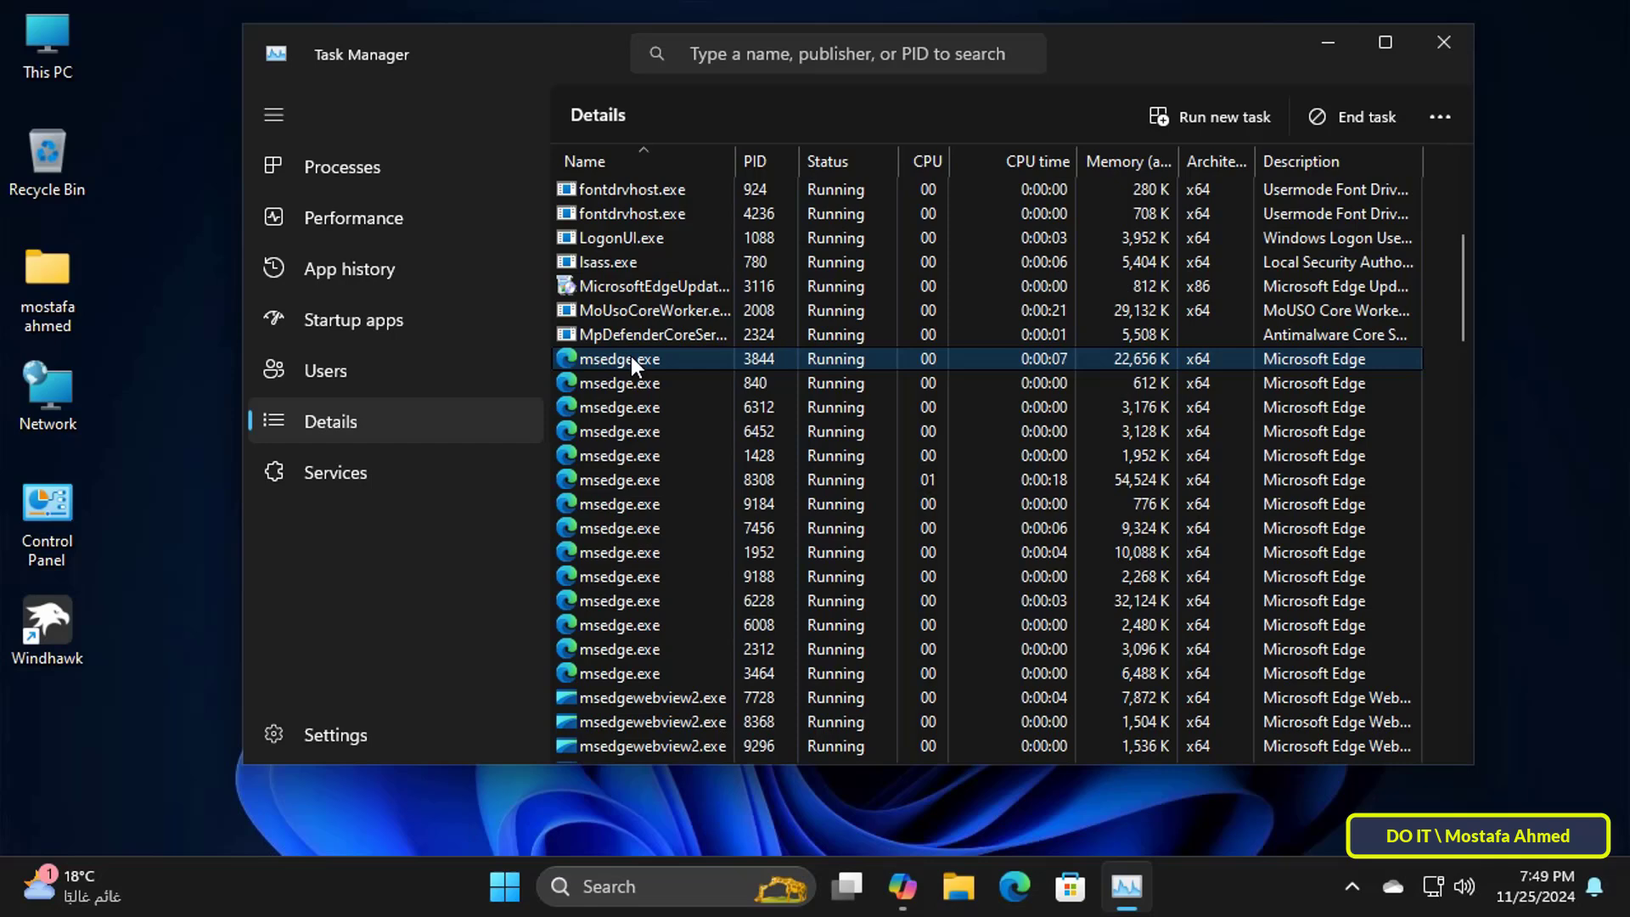
# Step: Set the first two msedge.exe processes to Low priority, confirming each change
pyautogui.rightClick(623, 358)
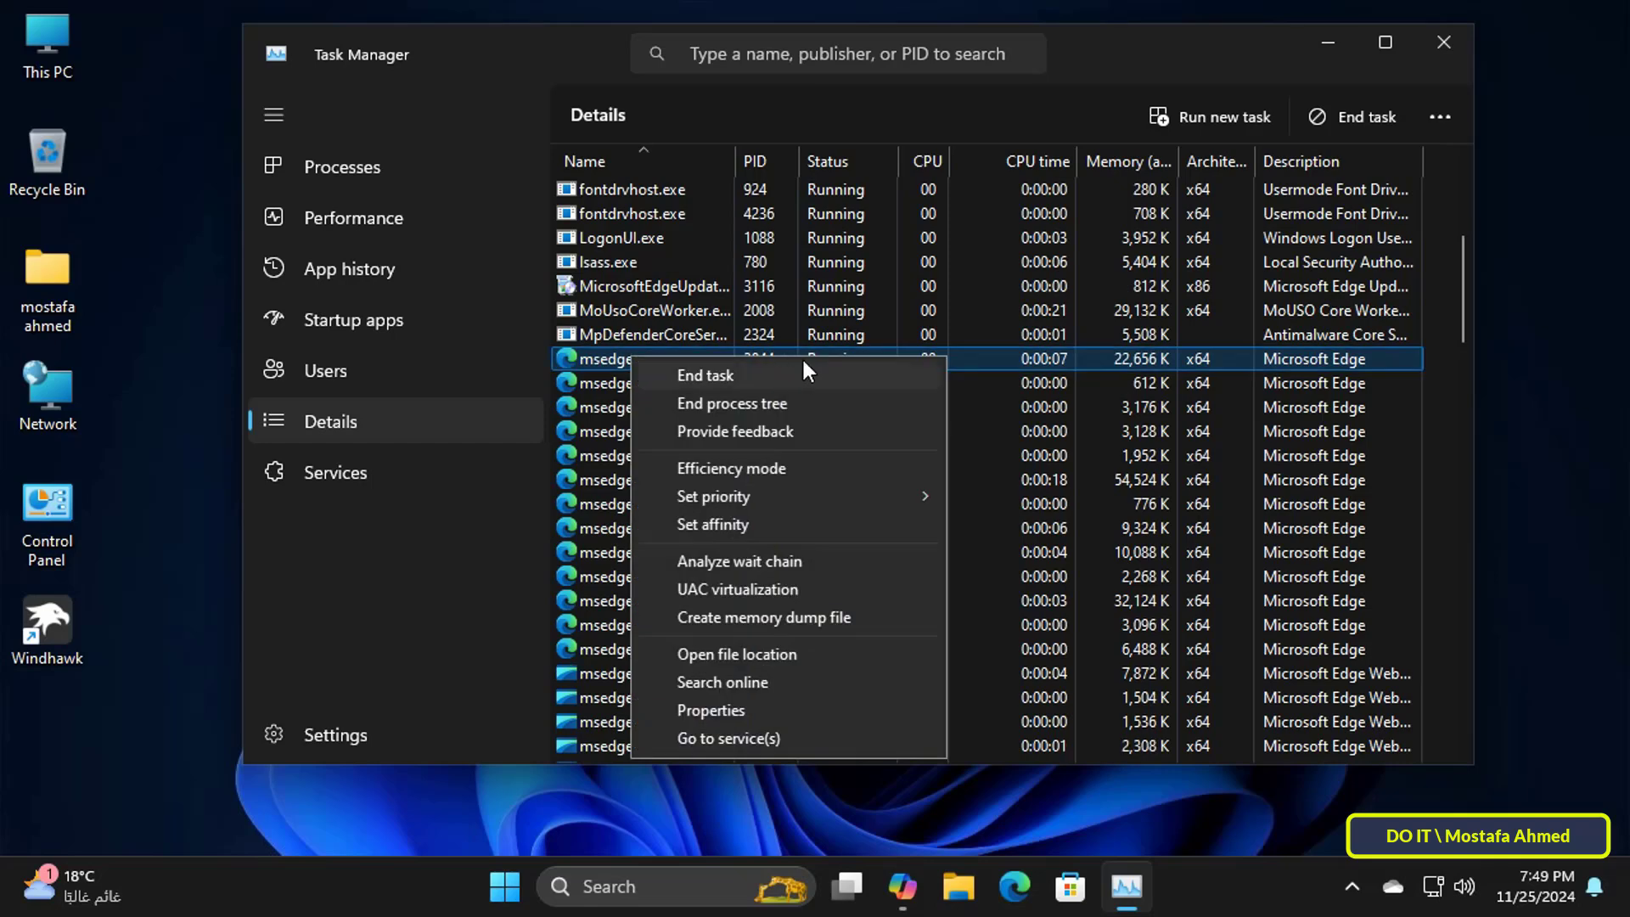
pyautogui.click(714, 496)
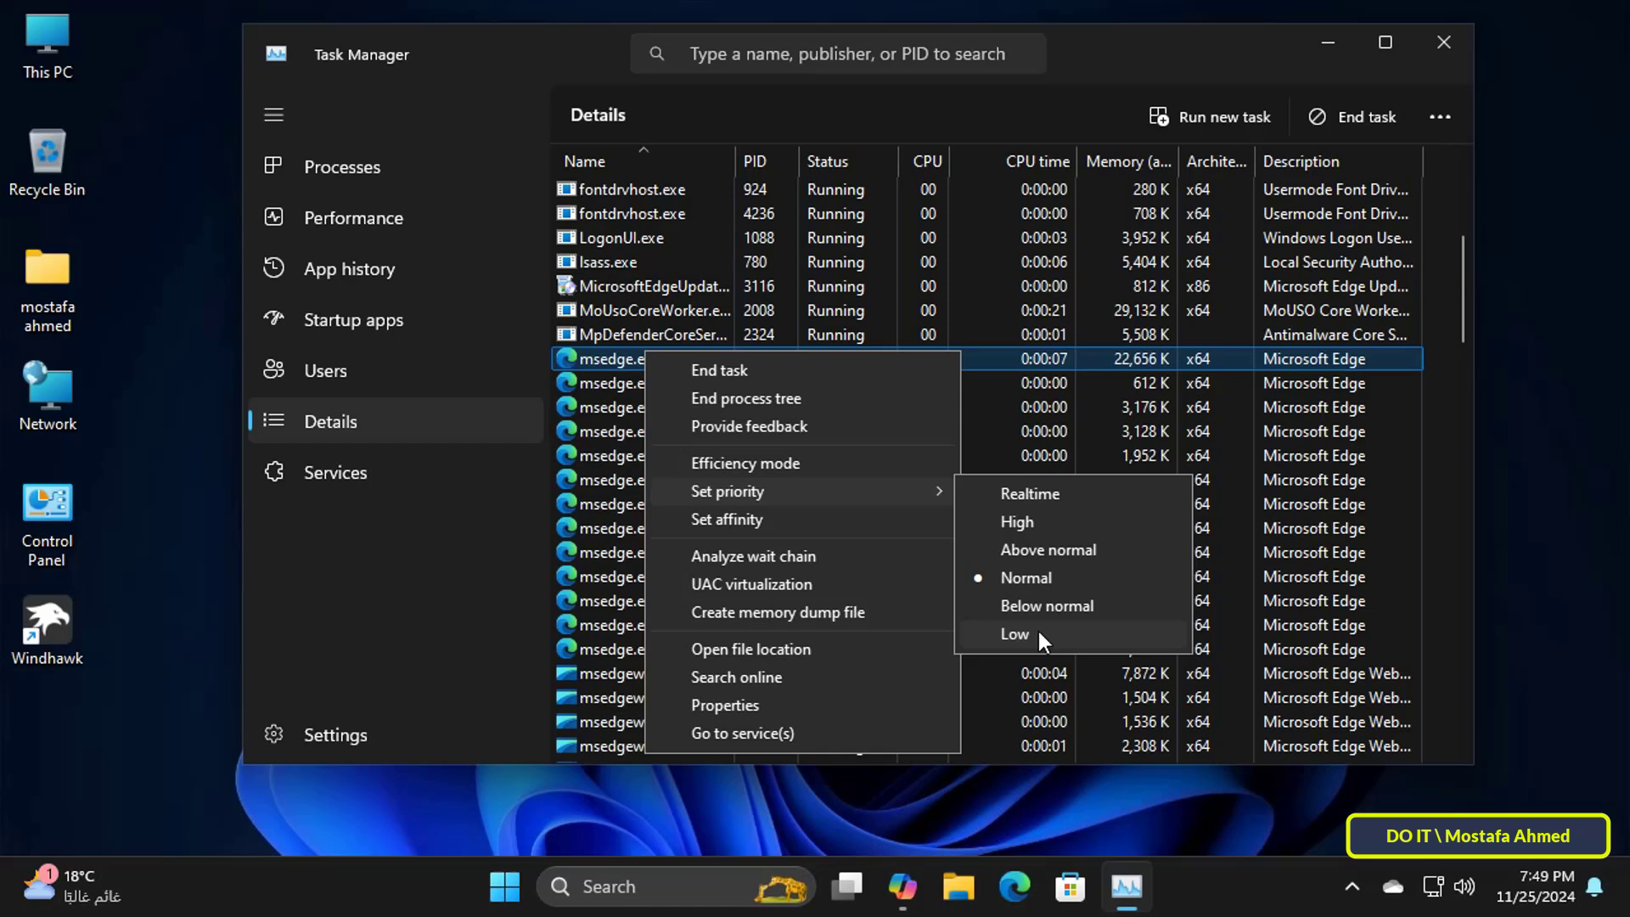
pyautogui.click(1013, 634)
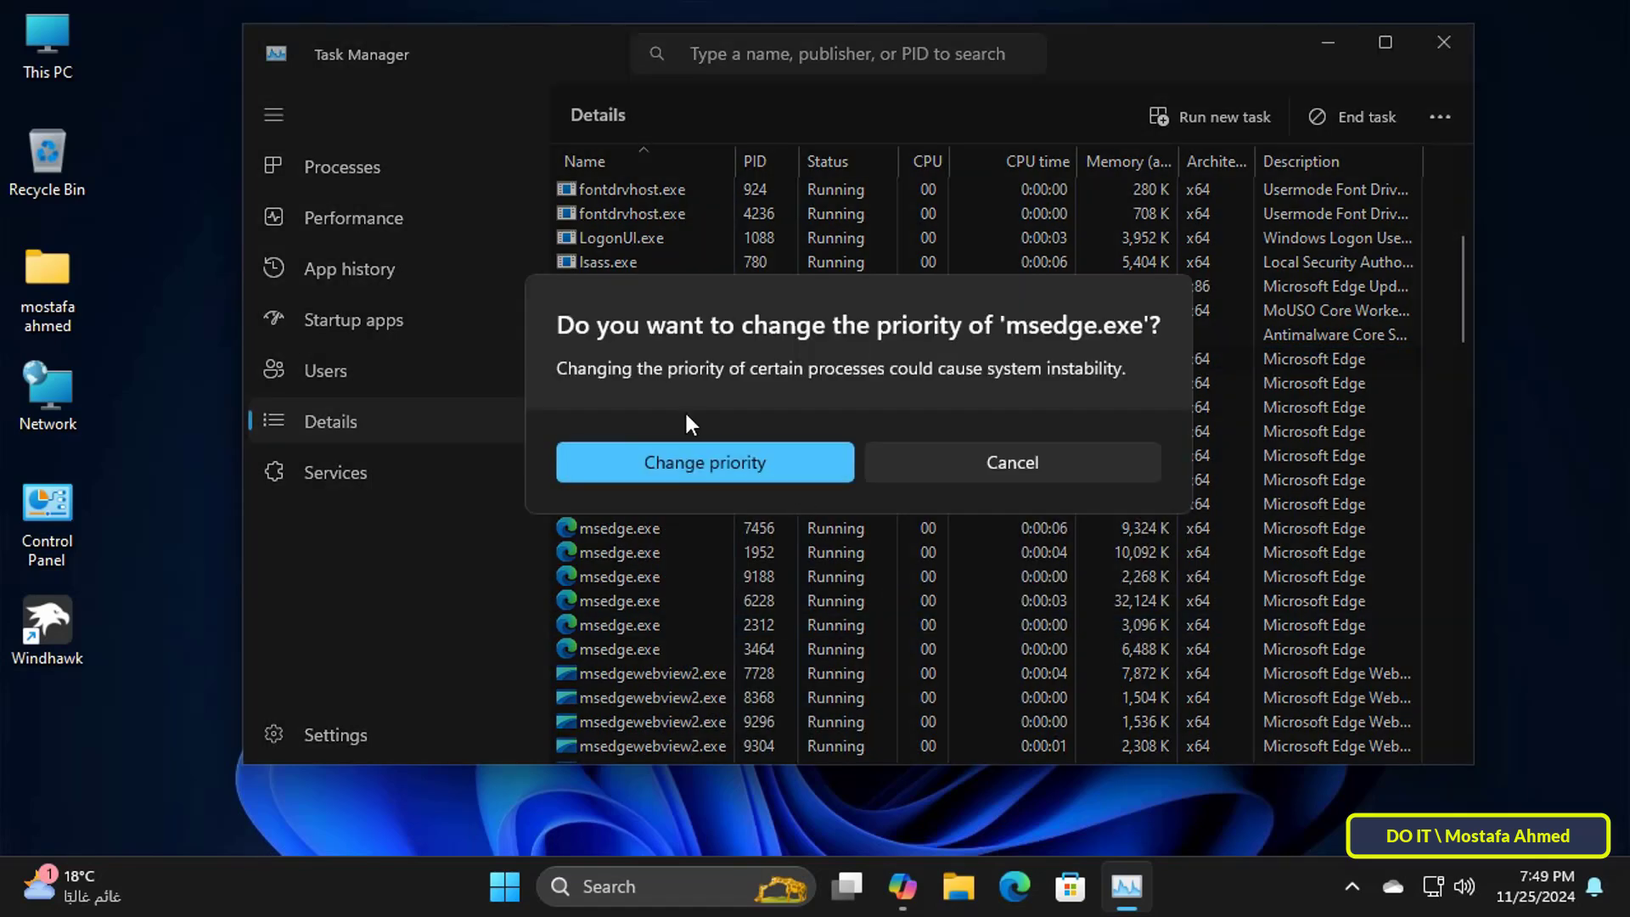
pyautogui.click(703, 462)
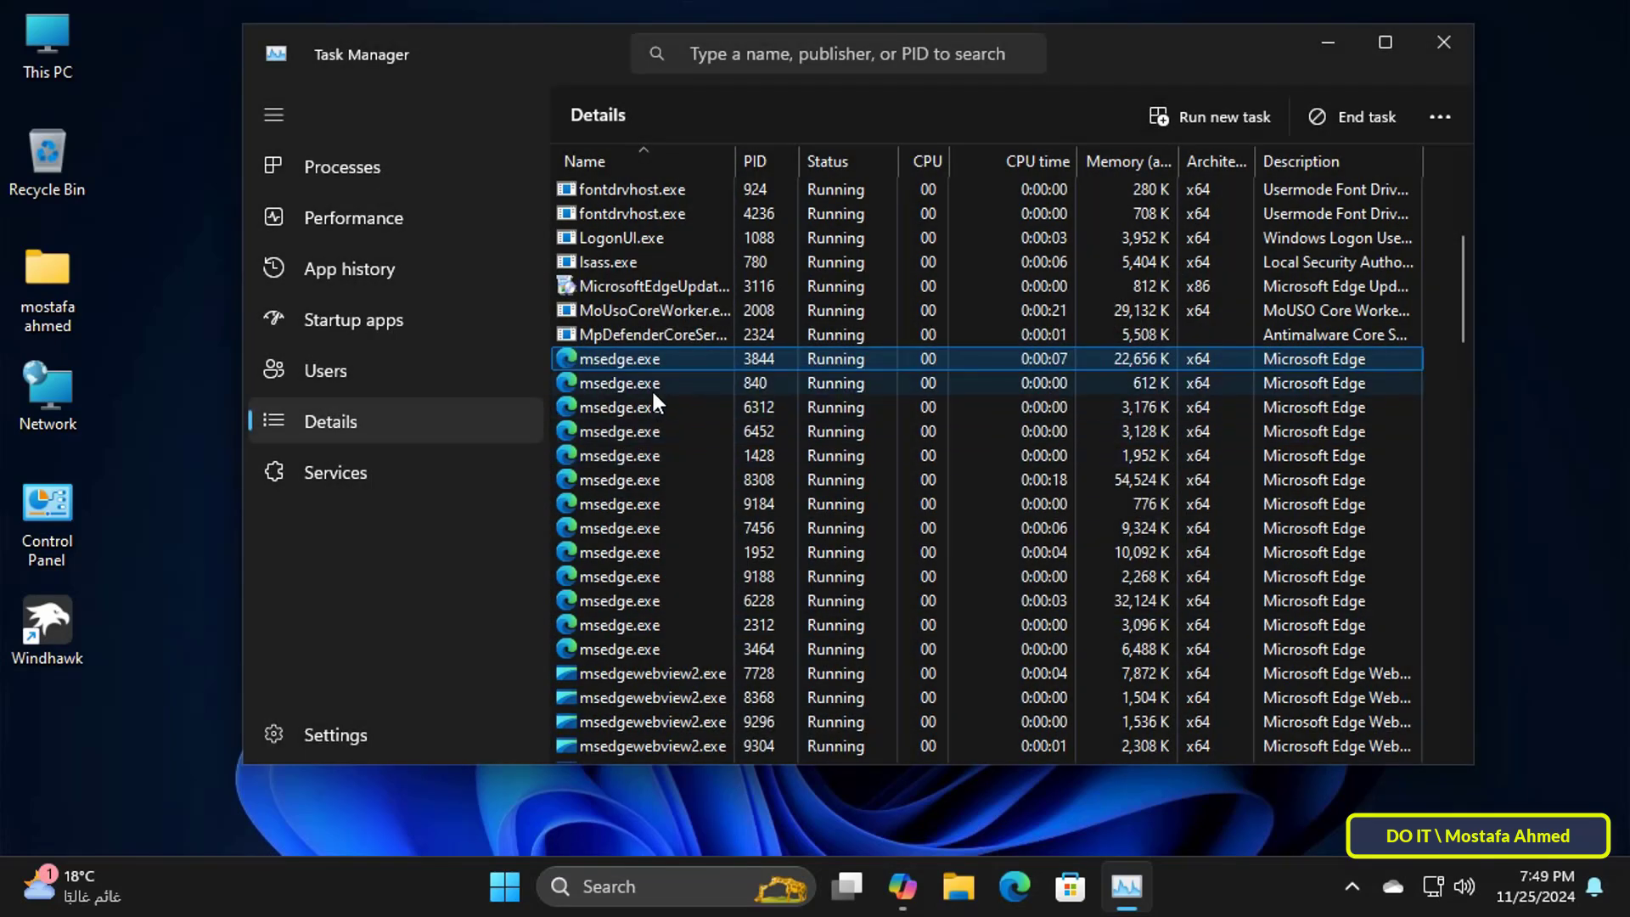
pyautogui.rightClick(618, 382)
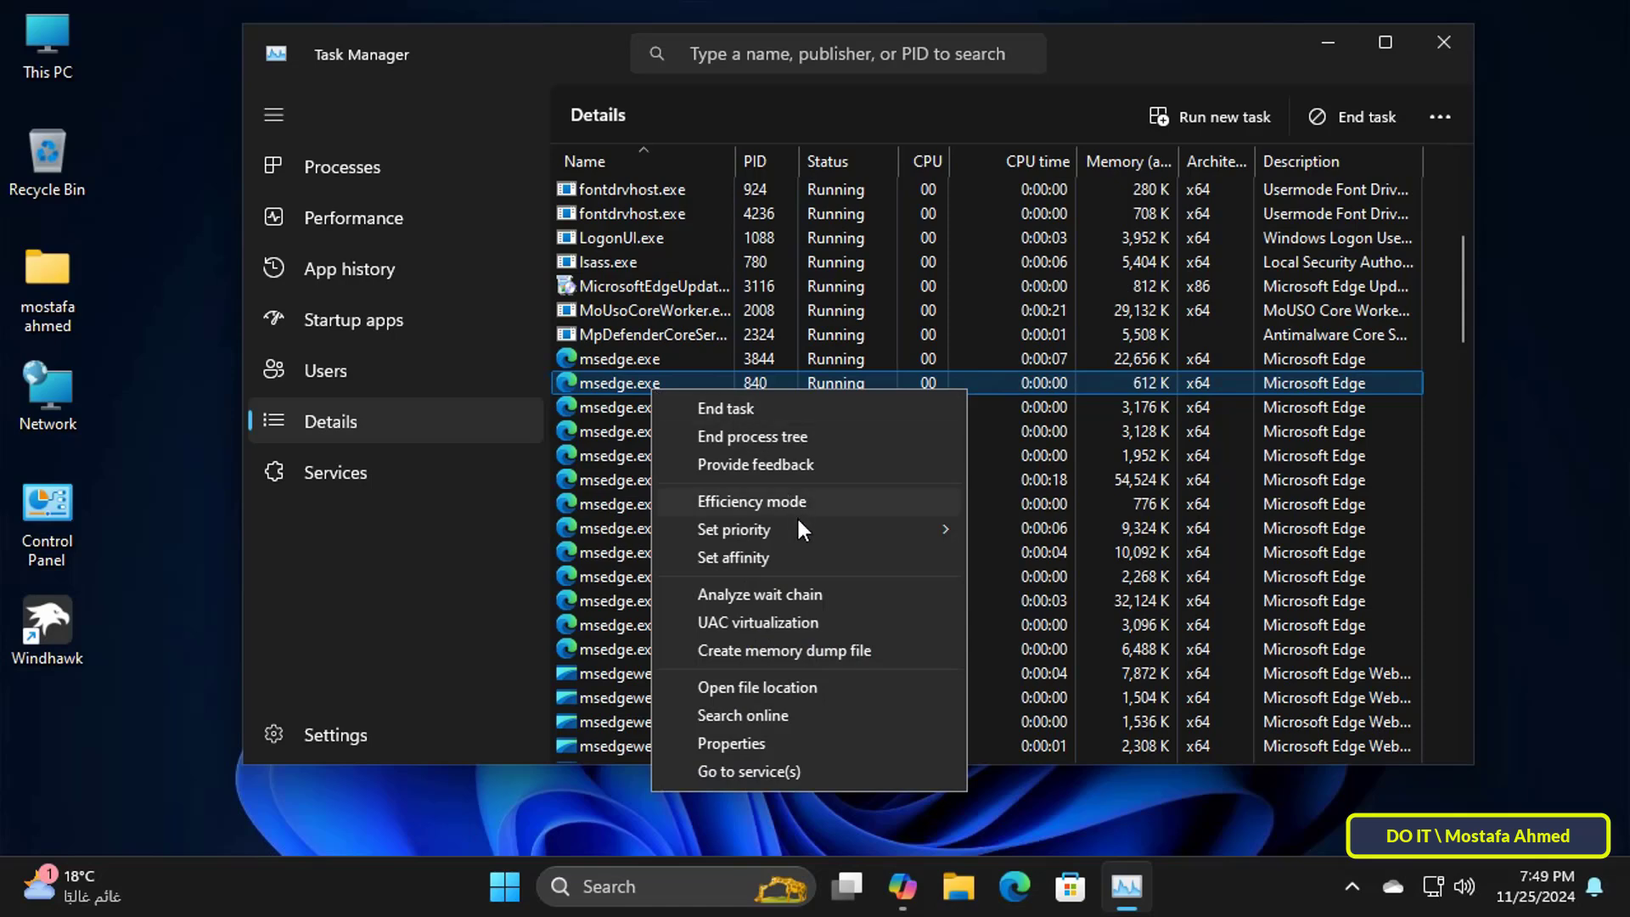
pyautogui.click(733, 530)
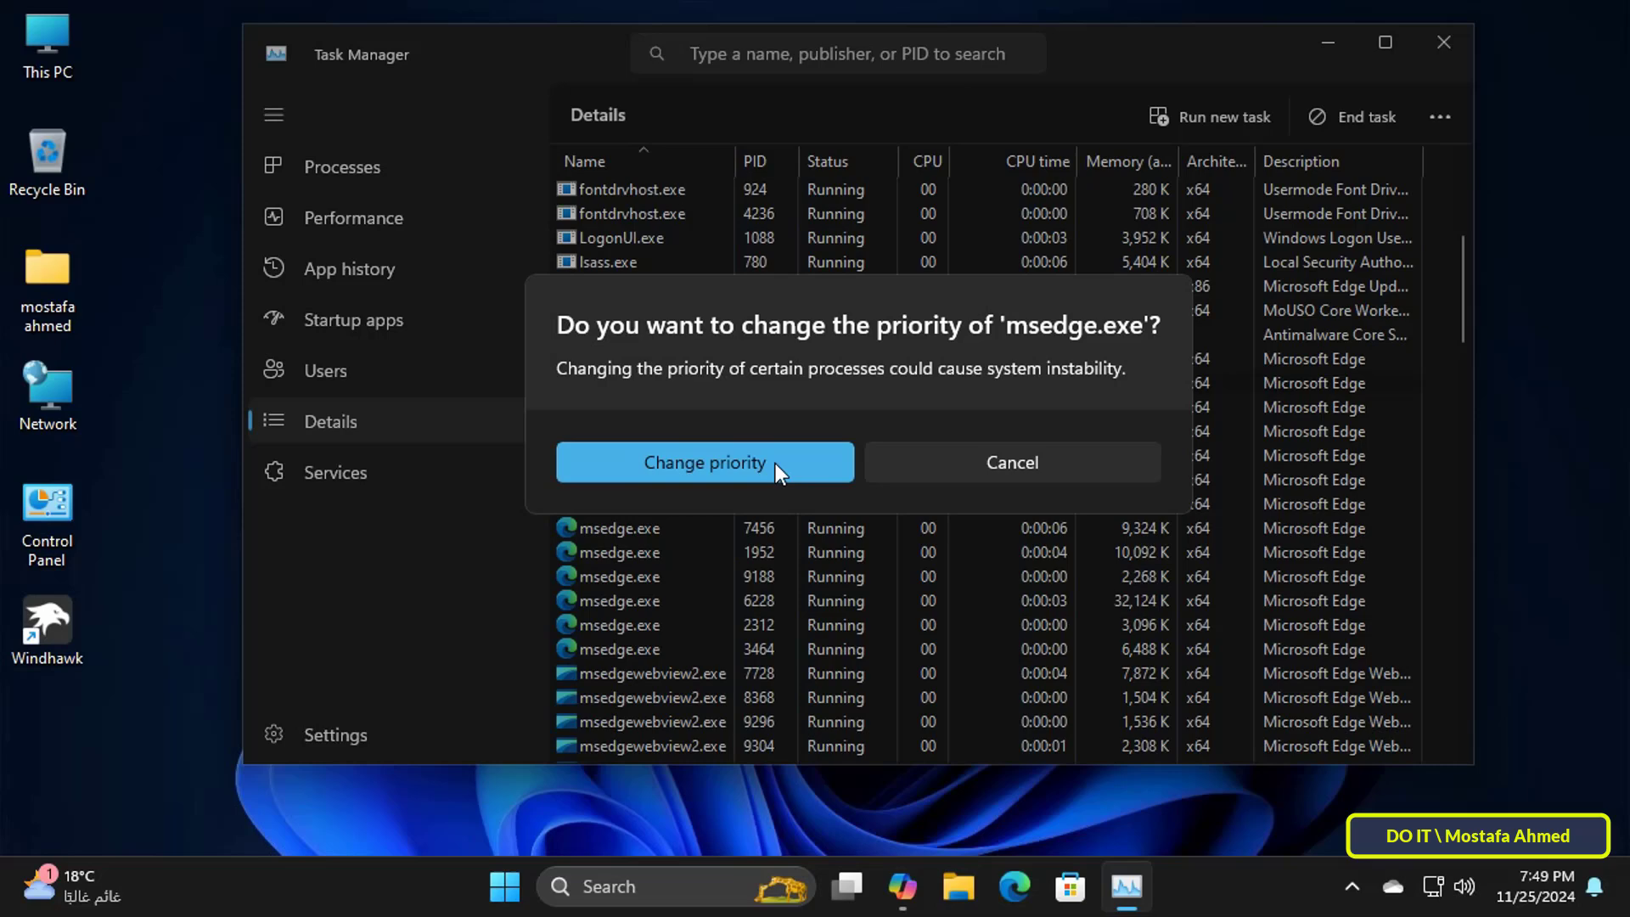
pyautogui.click(703, 462)
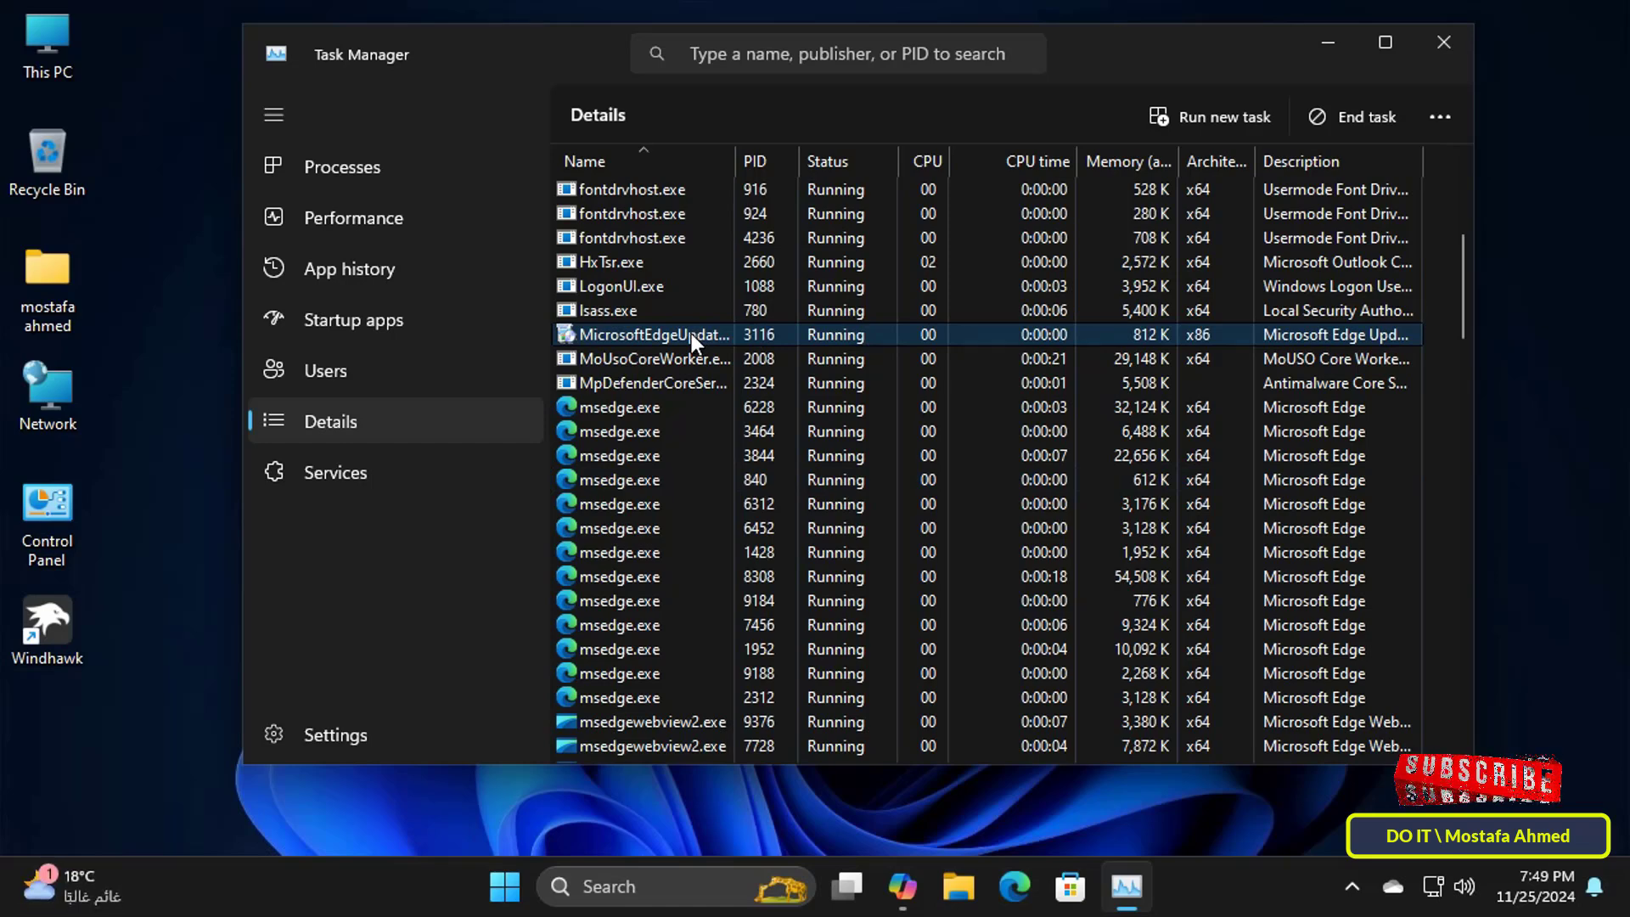
# Step: Limit MicrosoftEdgeUpdate.exe affinity to CPU 0 by unchecking CPU 1
pyautogui.rightClick(651, 334)
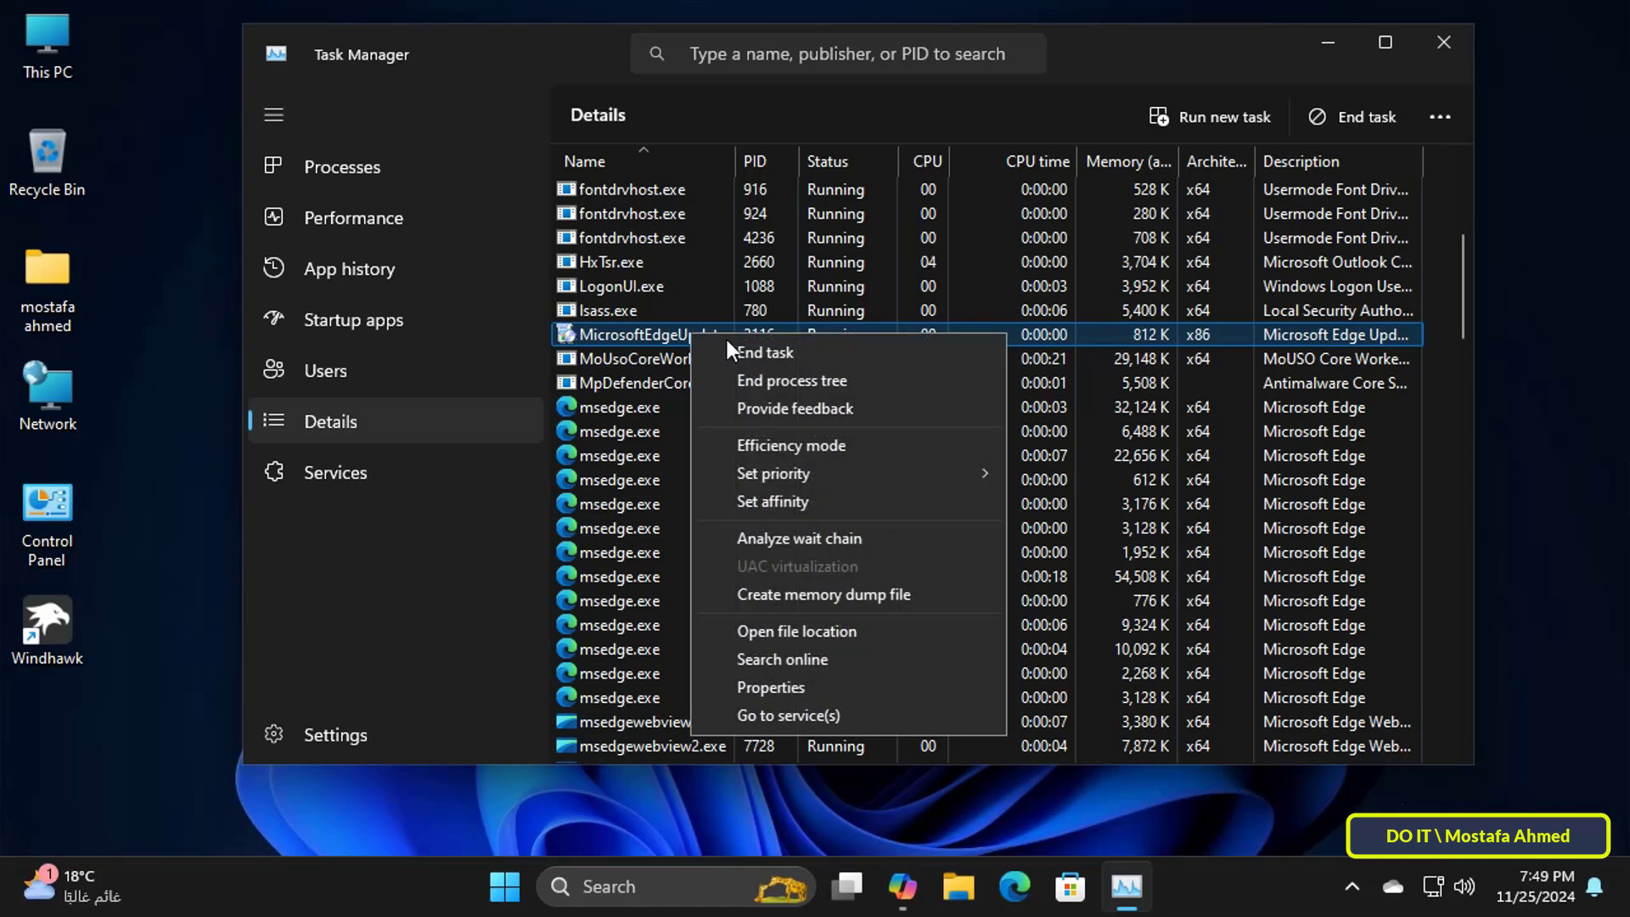
pyautogui.moveTo(856, 379)
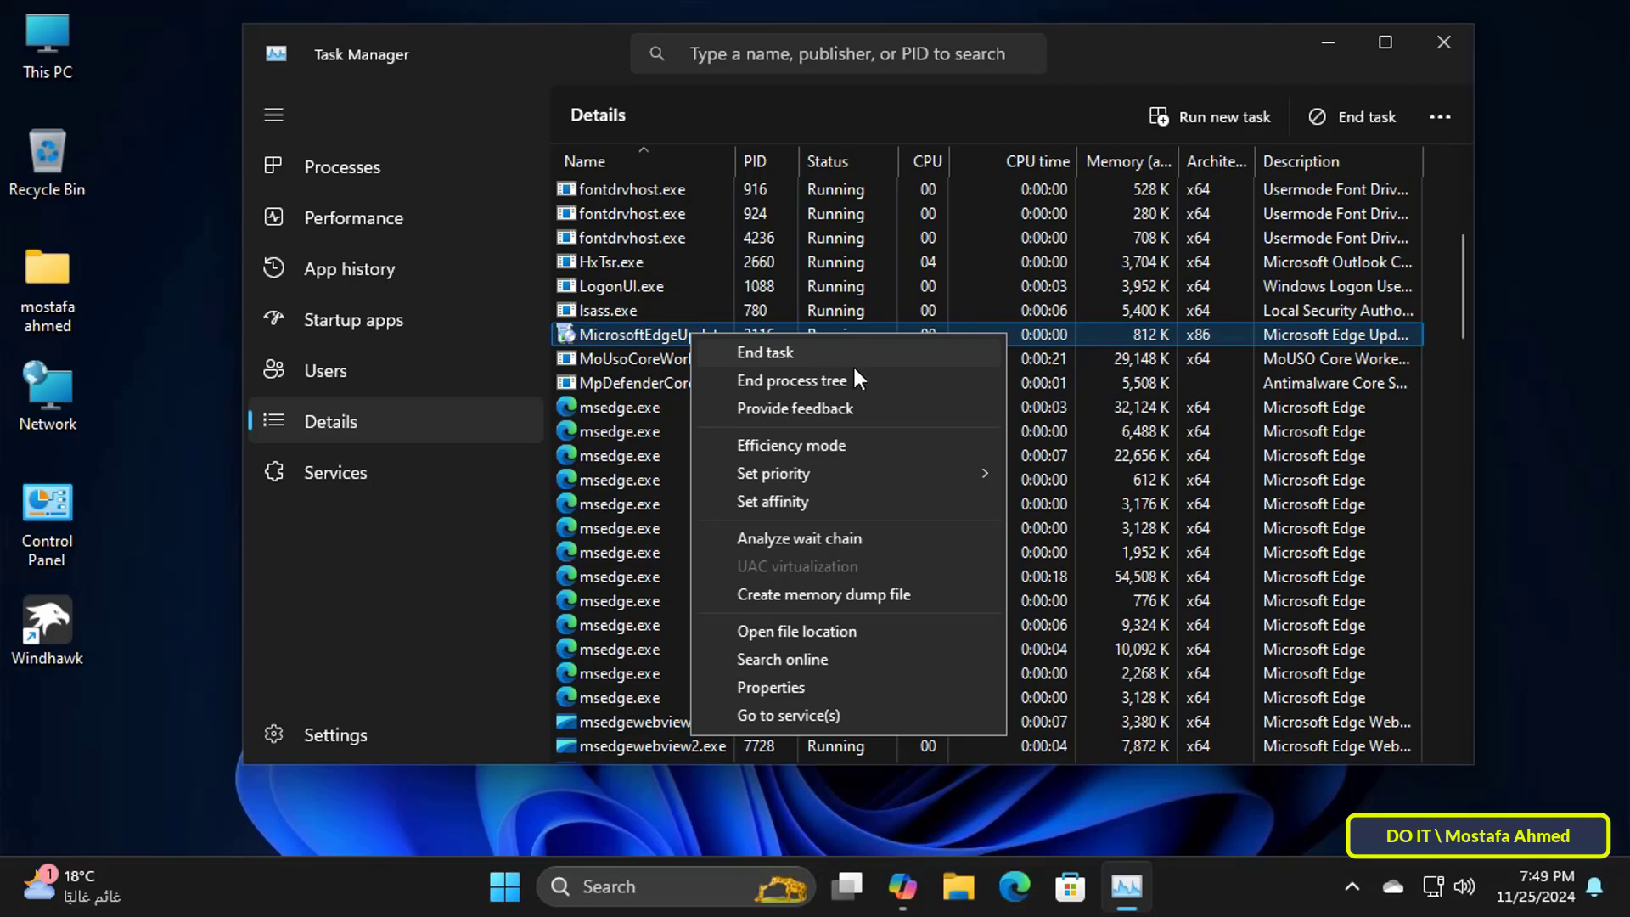
pyautogui.moveTo(844, 498)
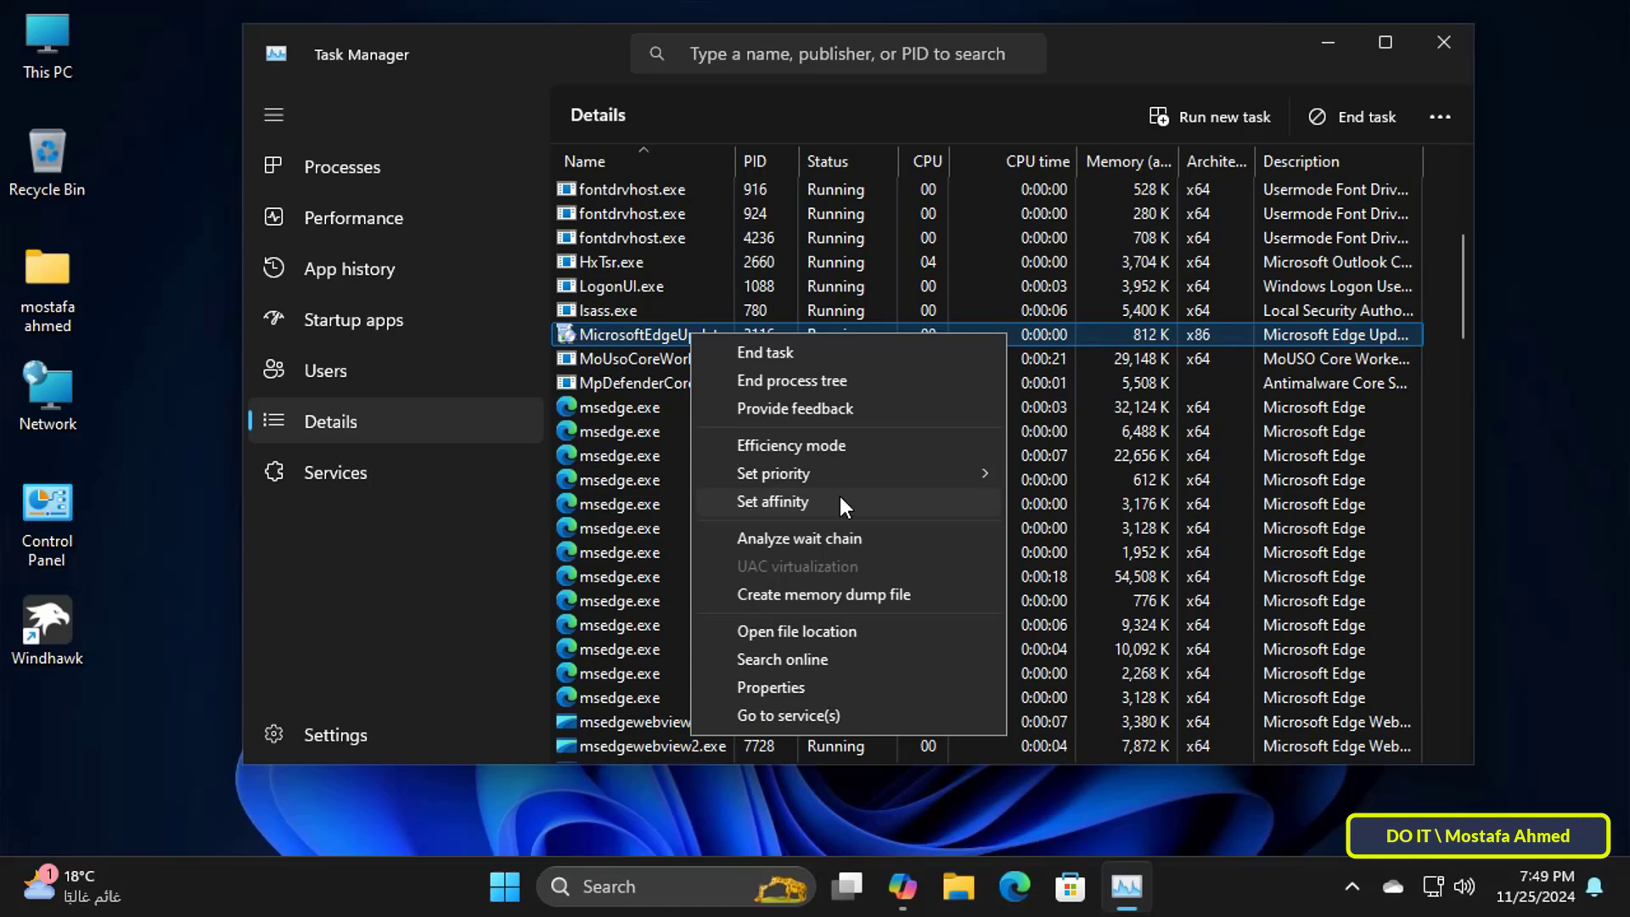
pyautogui.click(772, 503)
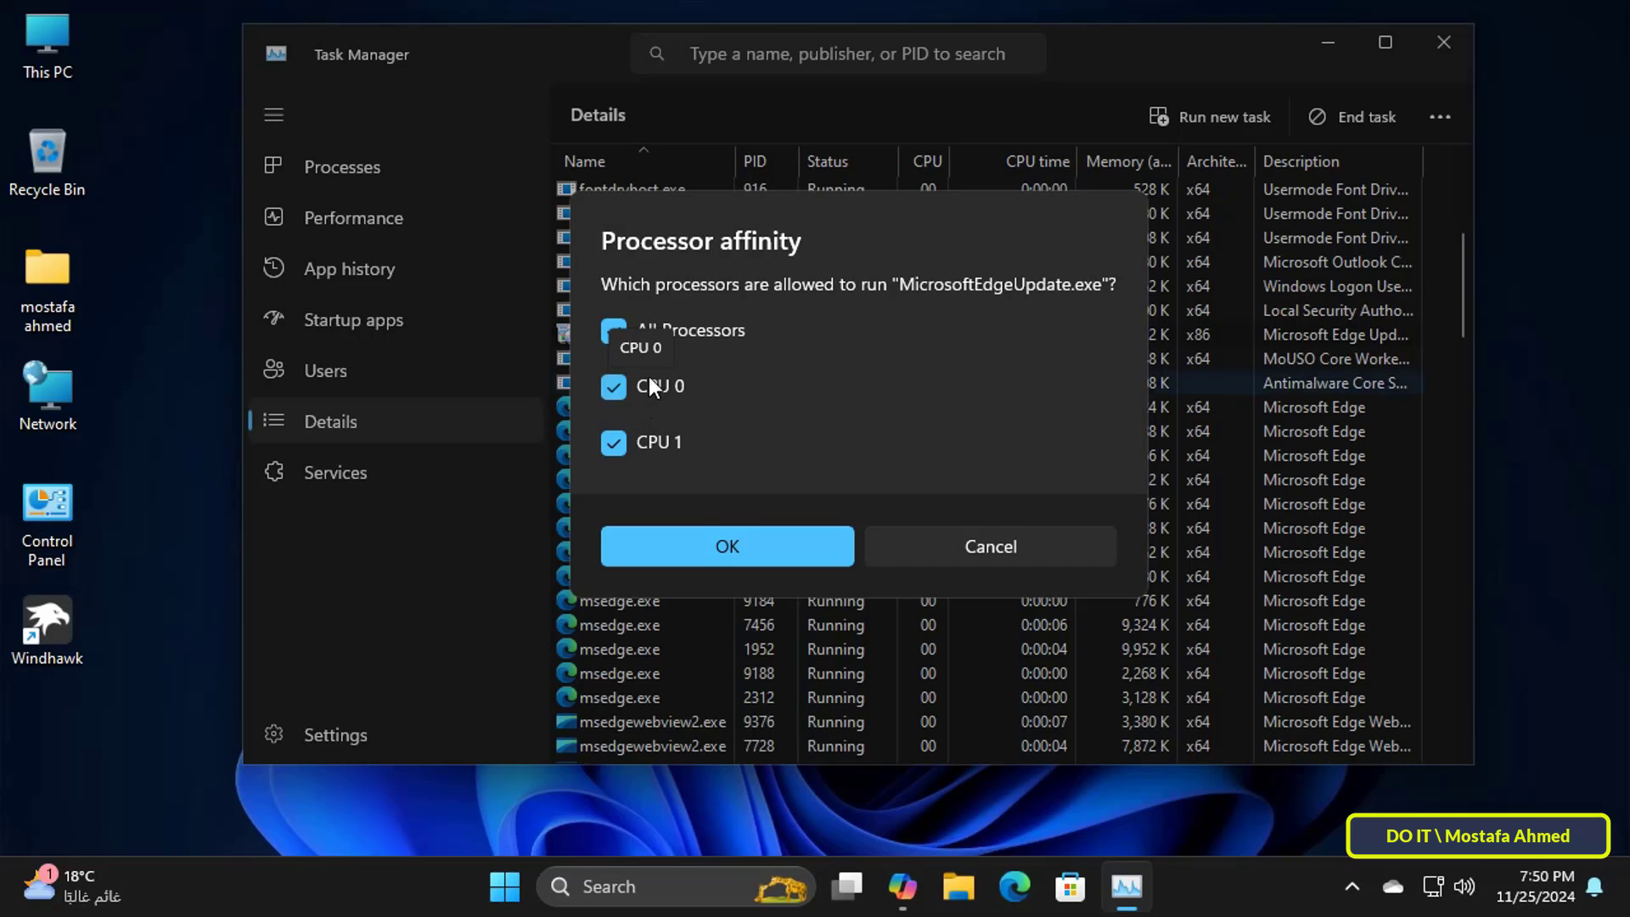
pyautogui.click(613, 442)
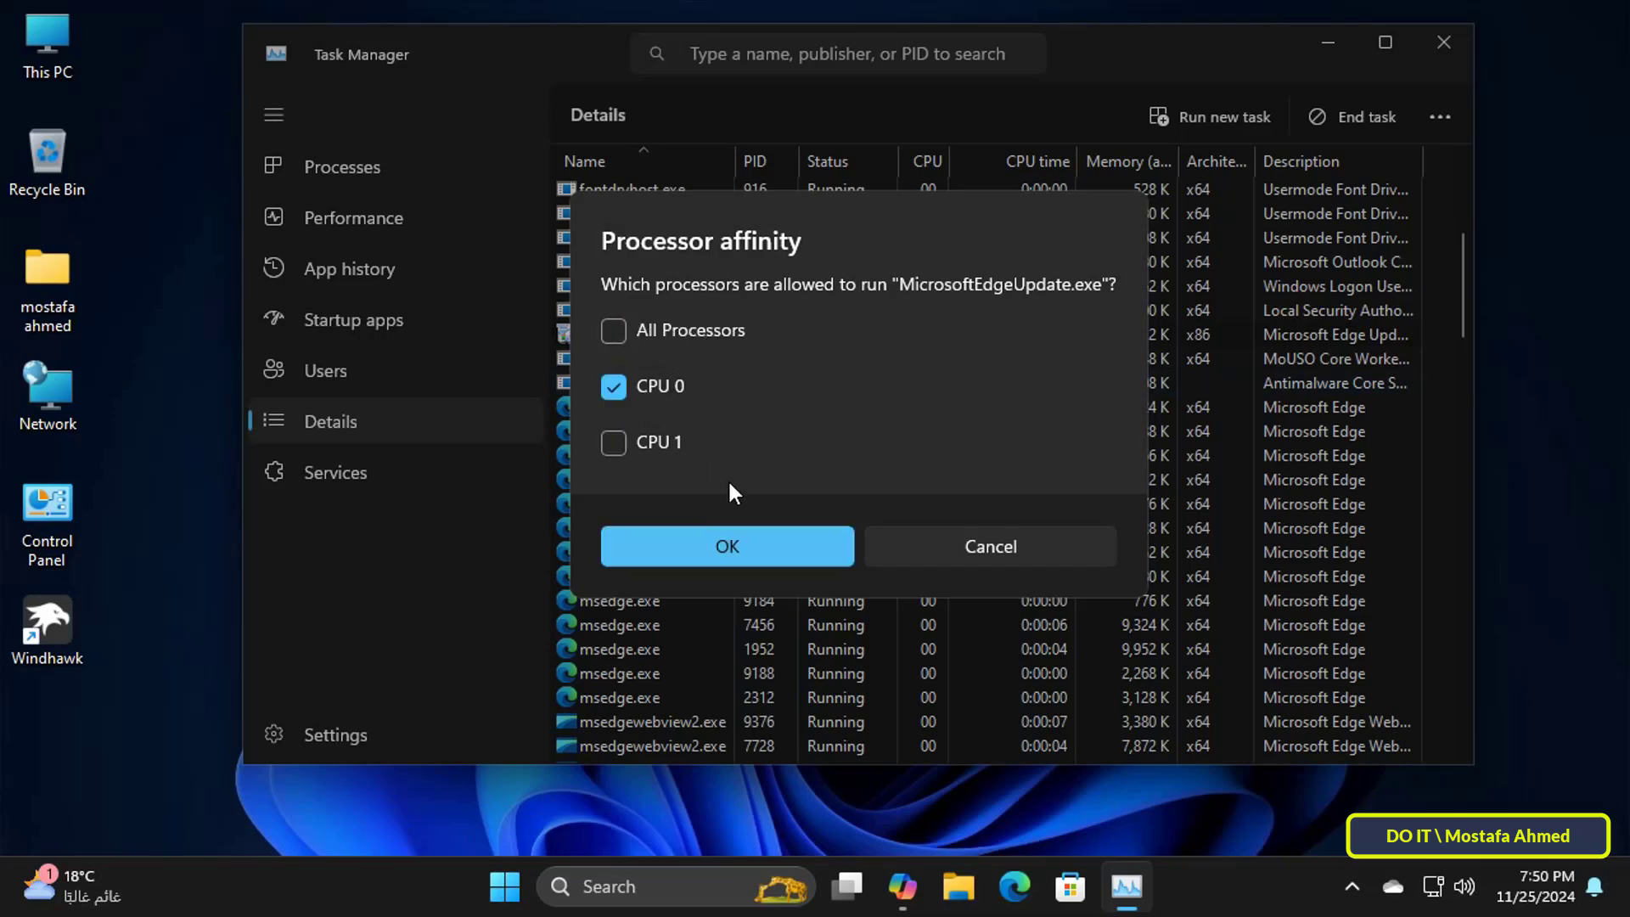
pyautogui.click(726, 545)
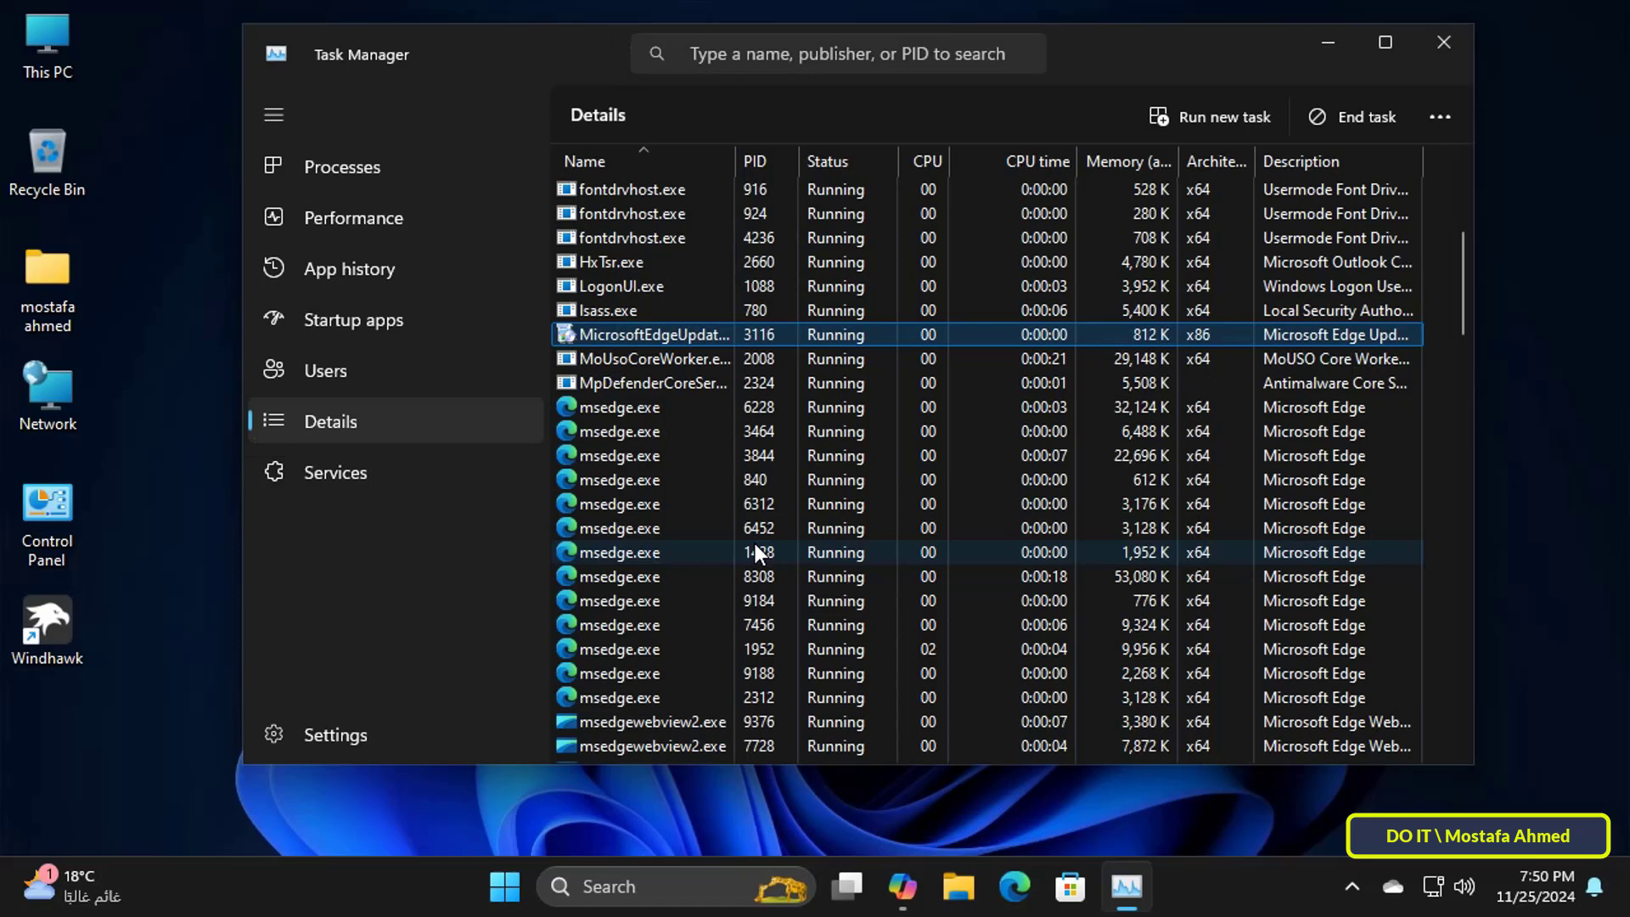
# Step: Limit lsass.exe affinity to CPU 0 only and apply it
pyautogui.click(623, 309)
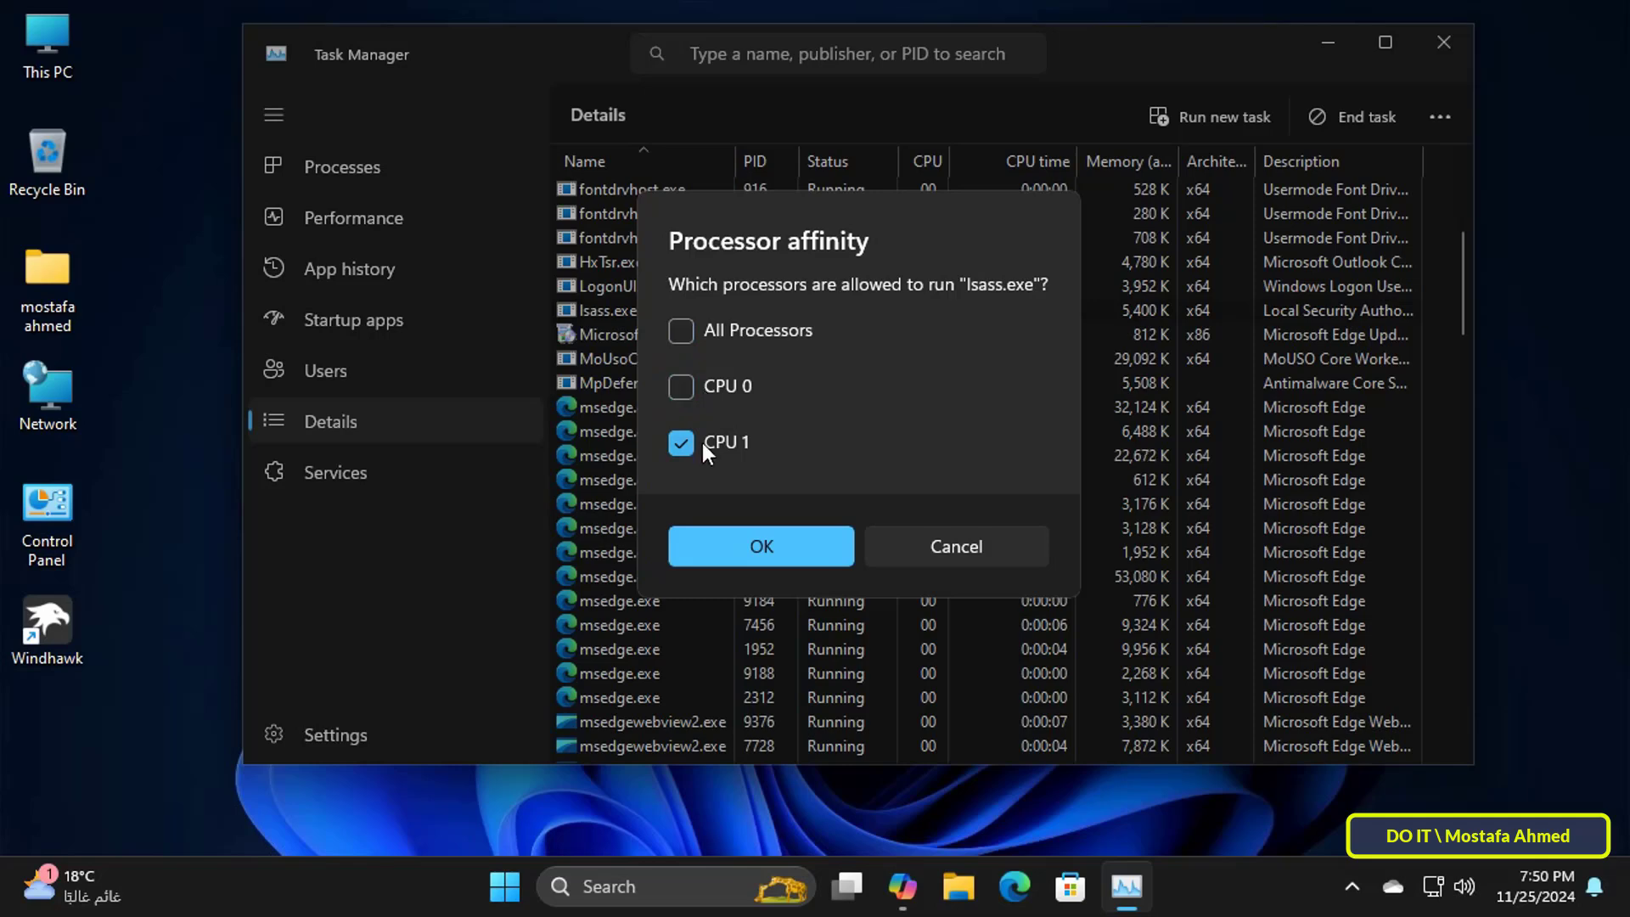
pyautogui.click(683, 387)
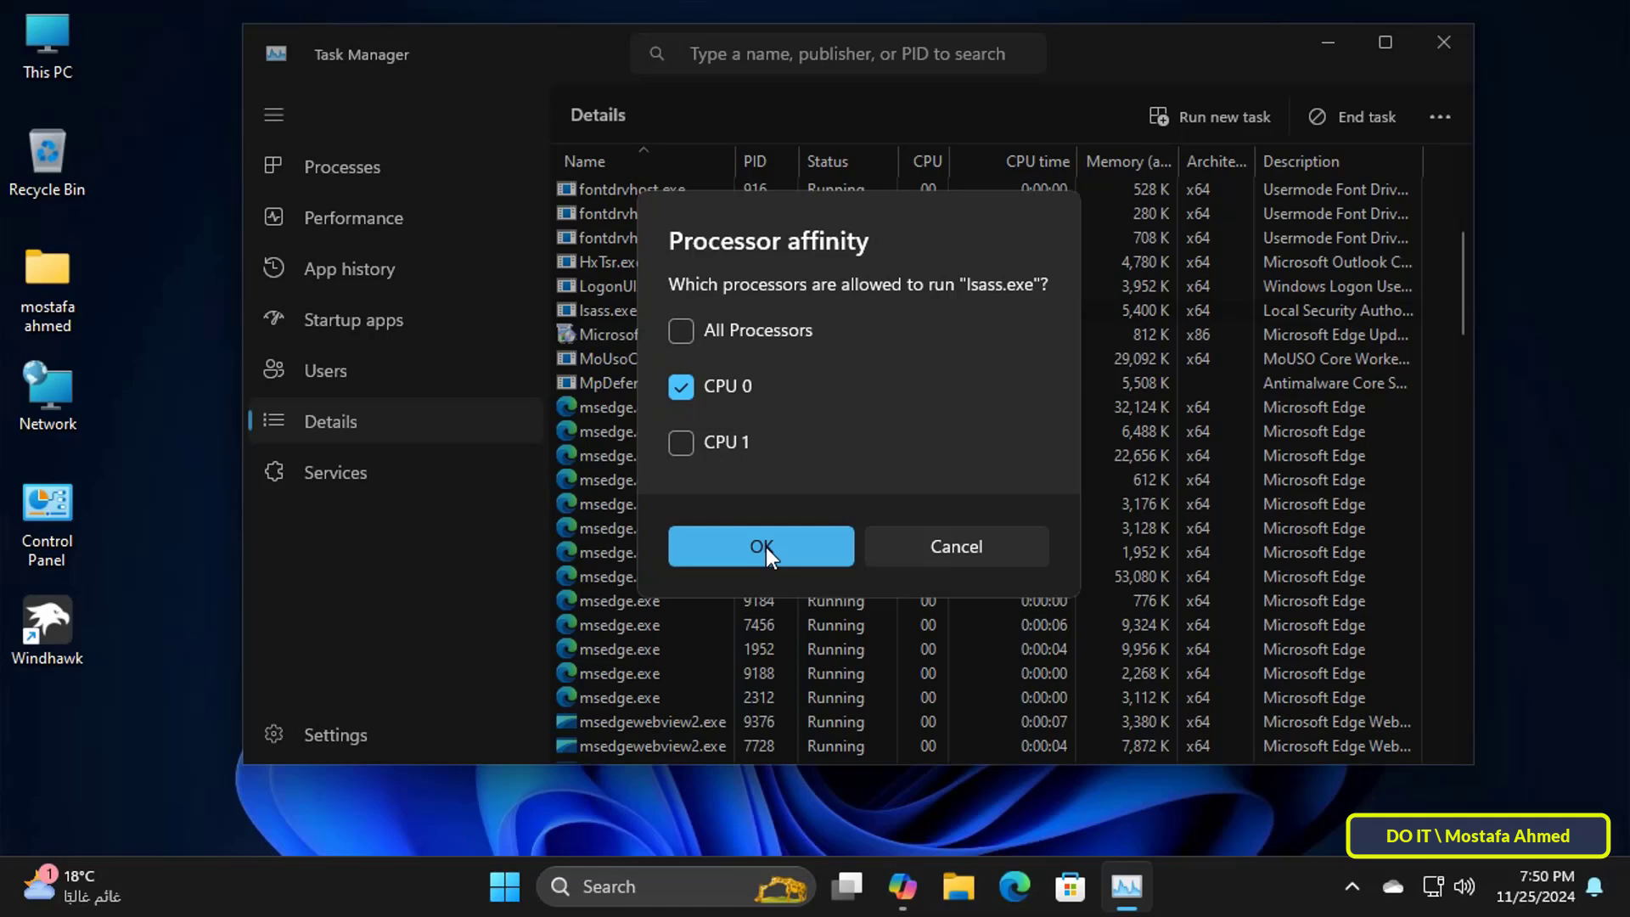
pyautogui.click(761, 545)
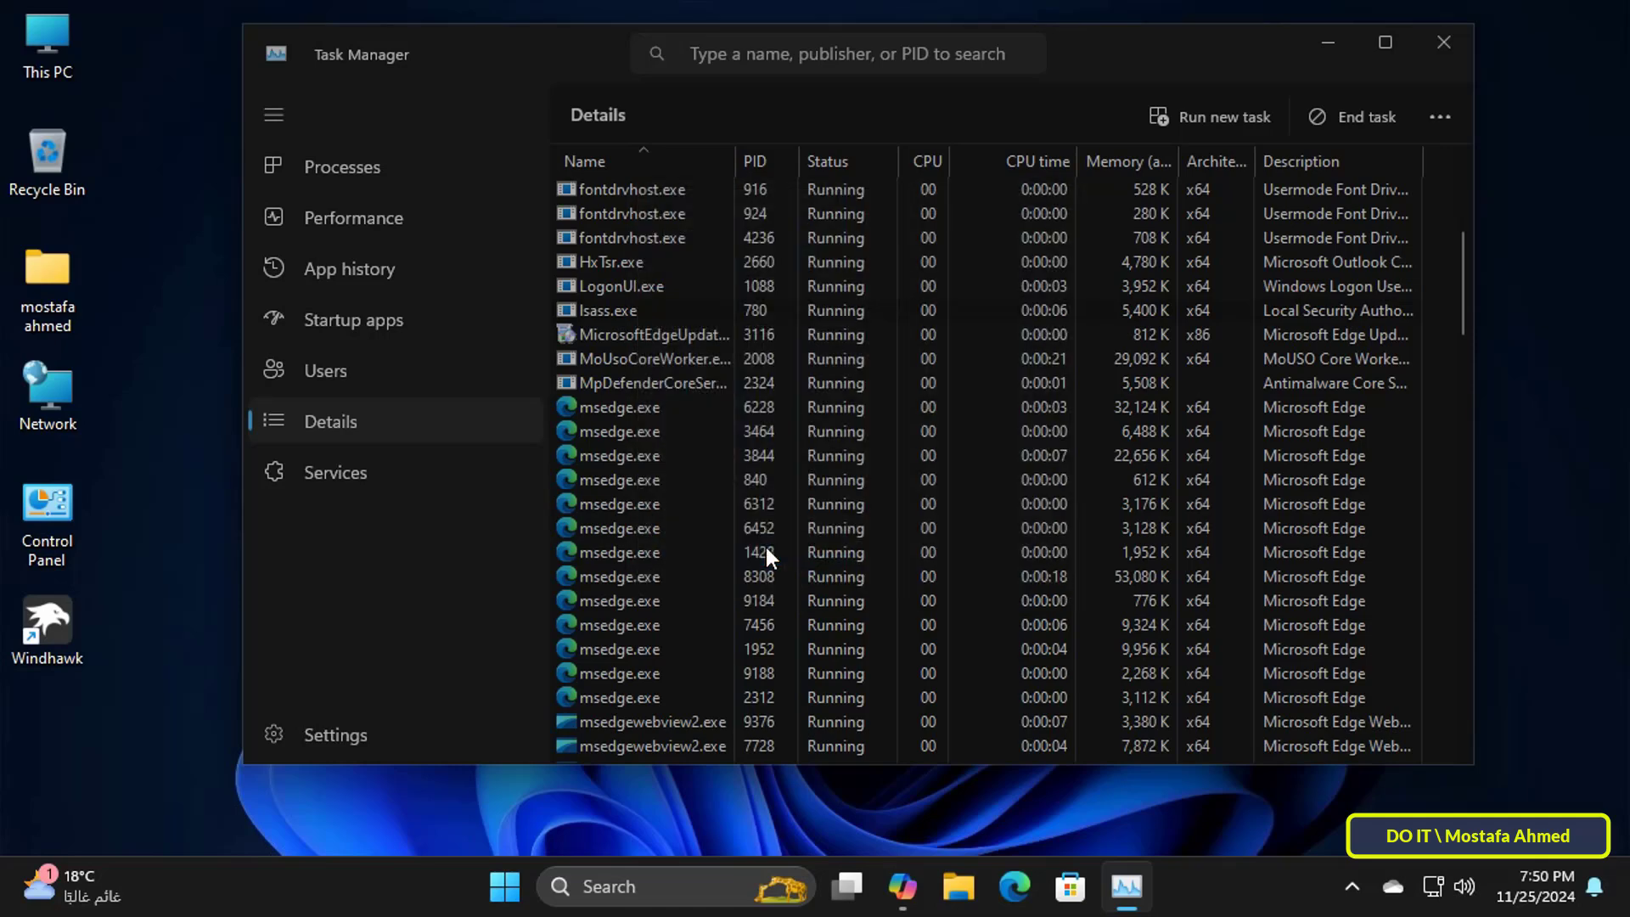